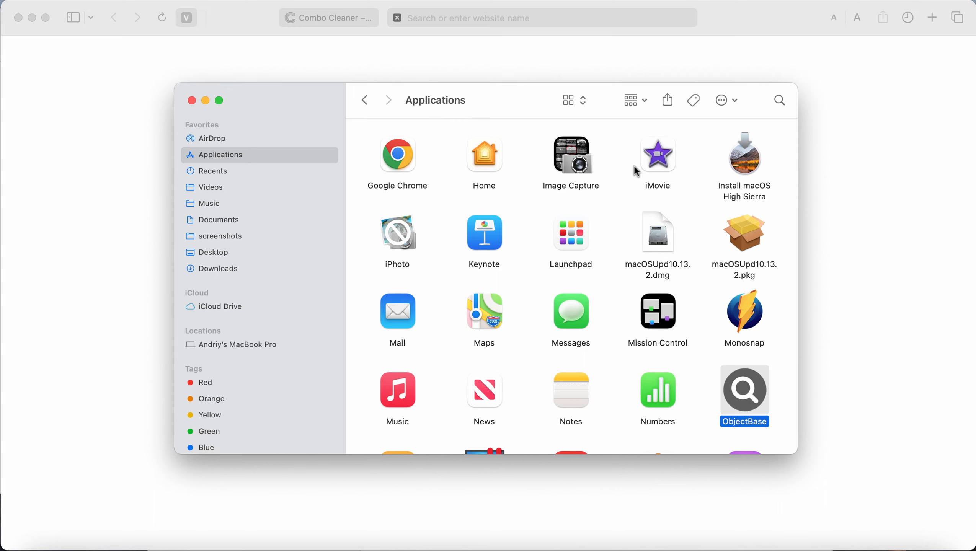
pyautogui.moveTo(619, 194)
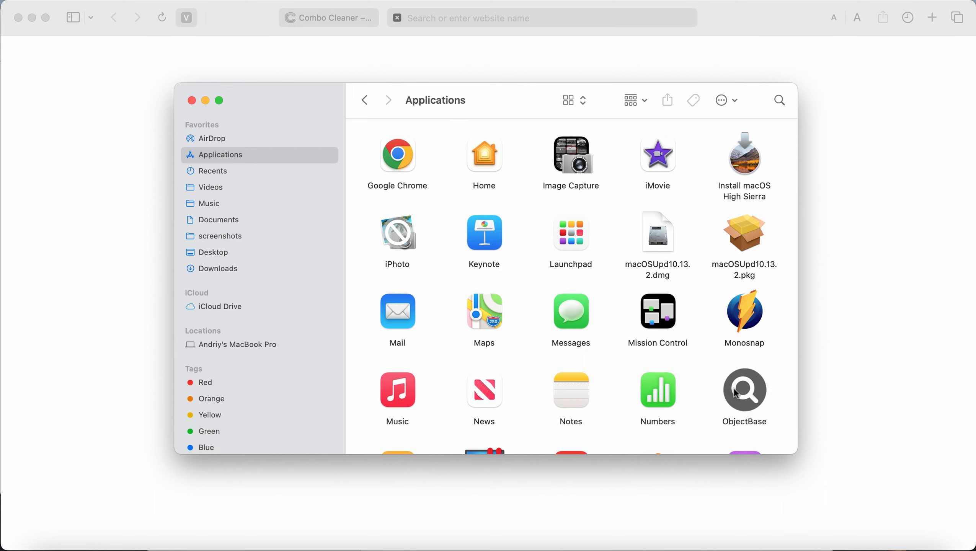
# Step: Bring up the ObjectBase app's options, then close the d0zi redirect page in Chrome
pyautogui.click(744, 392)
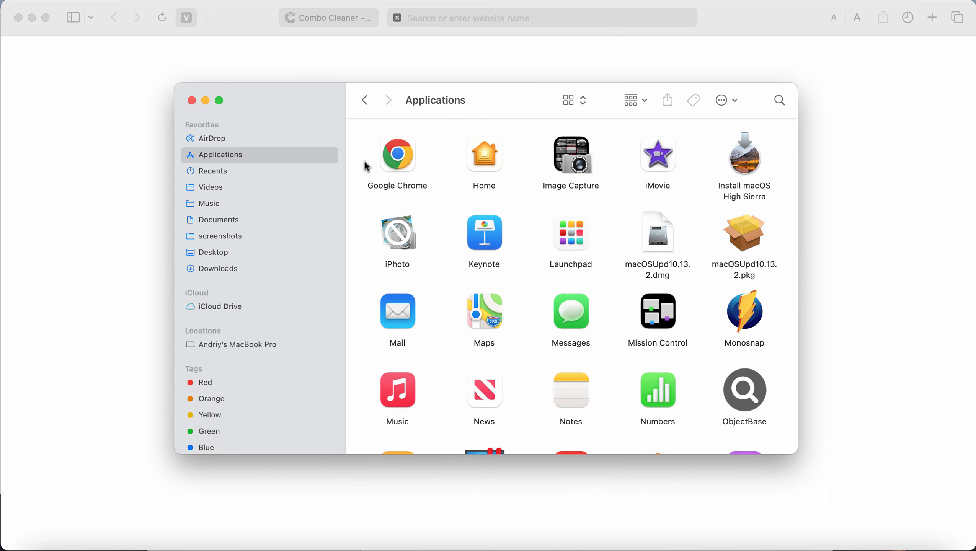
pyautogui.moveTo(697, 279)
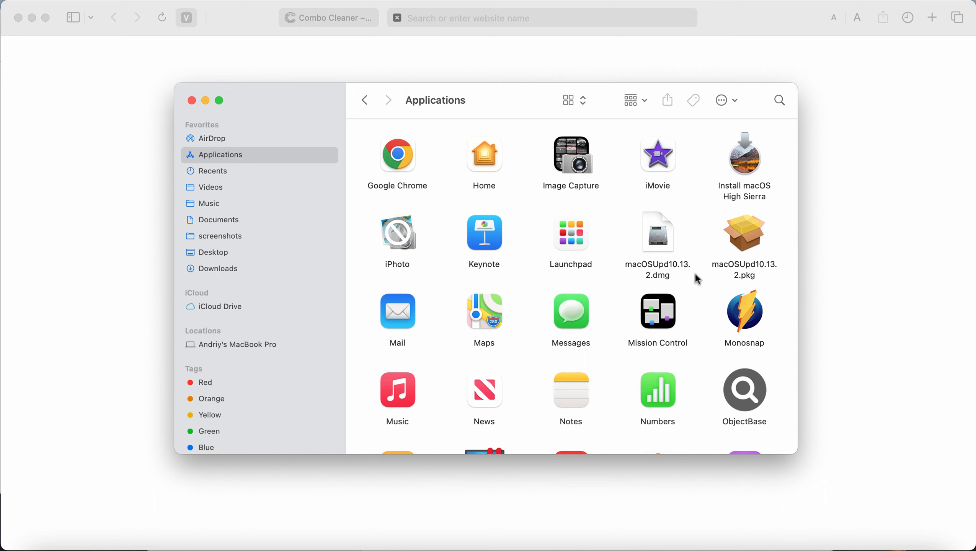
pyautogui.moveTo(759, 382)
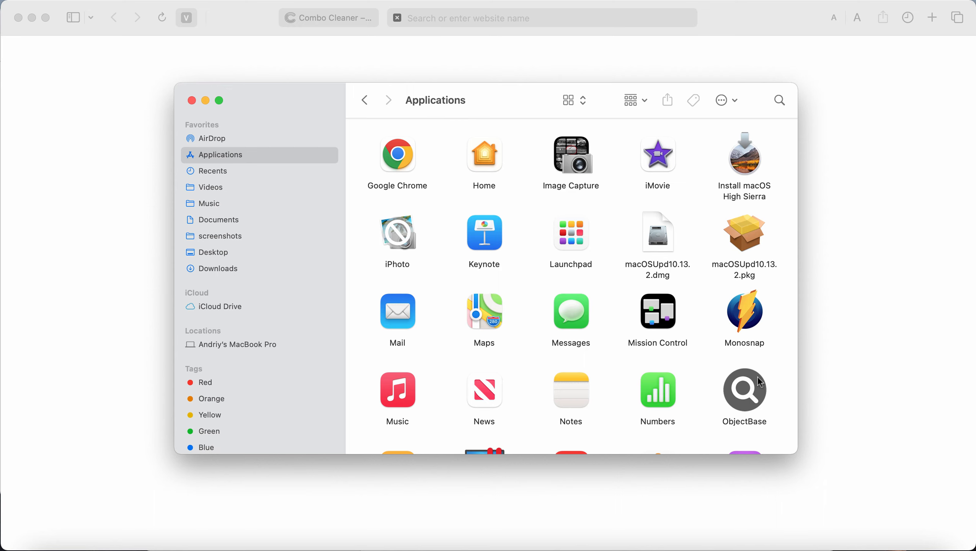
pyautogui.moveTo(762, 406)
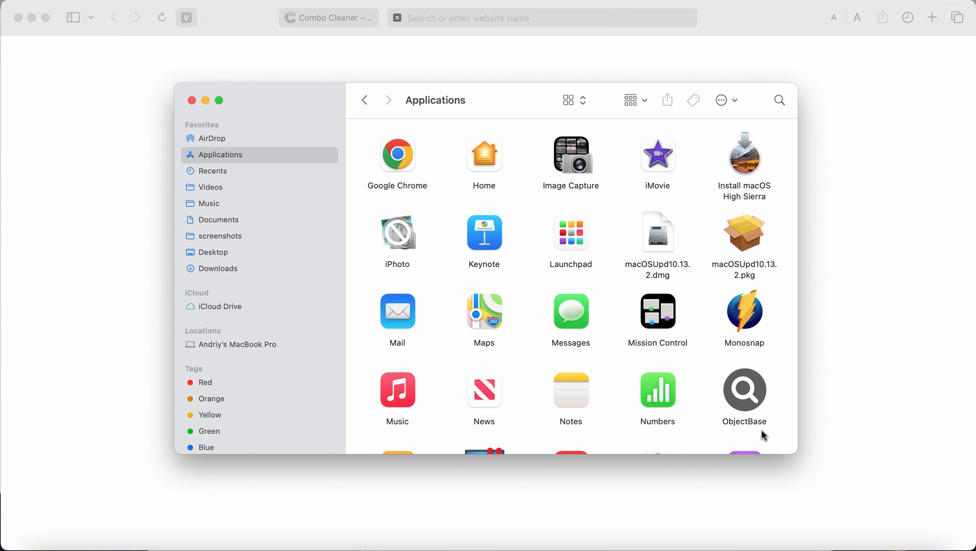
pyautogui.rightClick(743, 391)
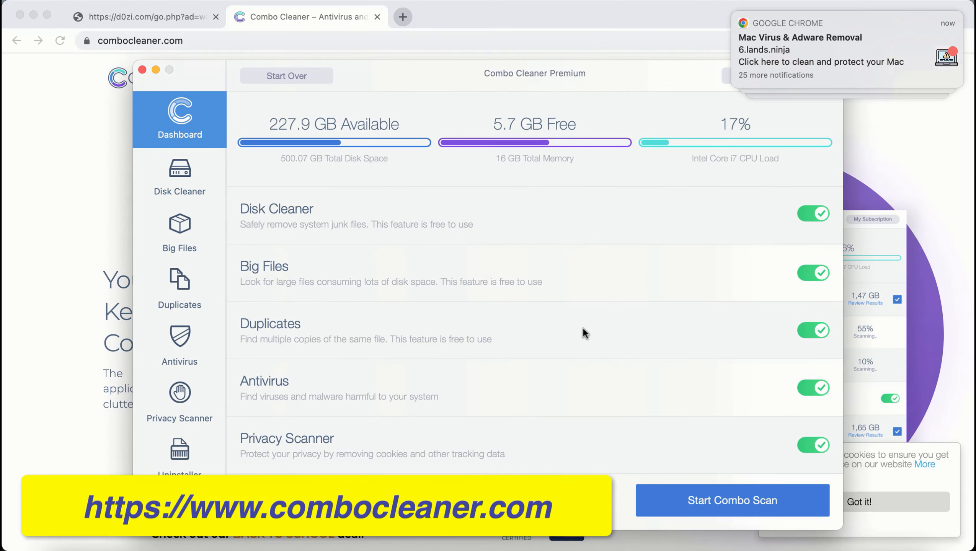
pyautogui.moveTo(221, 33)
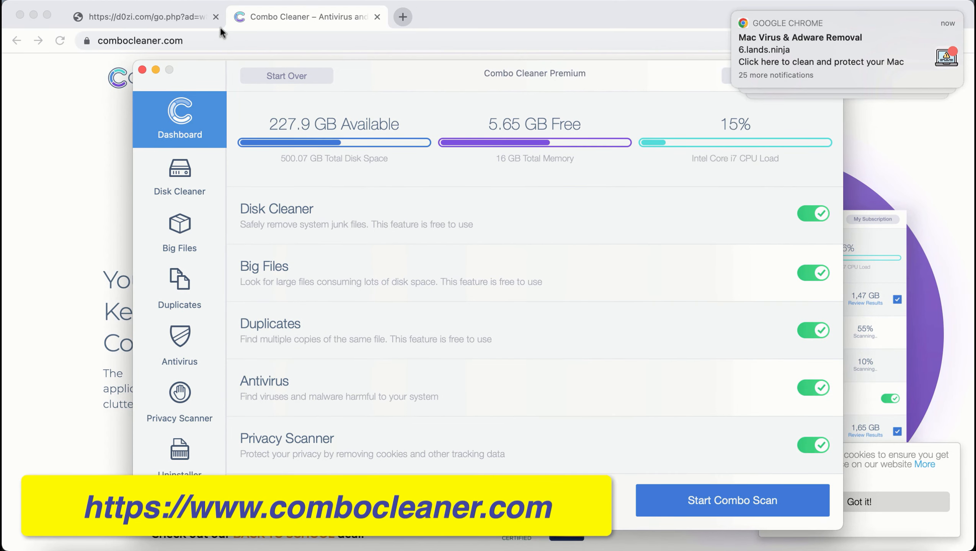
pyautogui.click(216, 17)
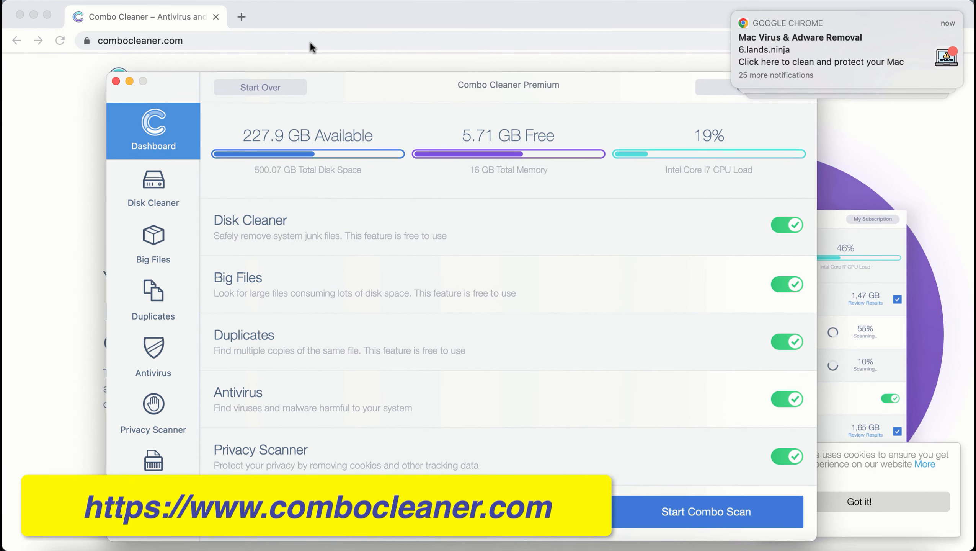
pyautogui.moveTo(359, 23)
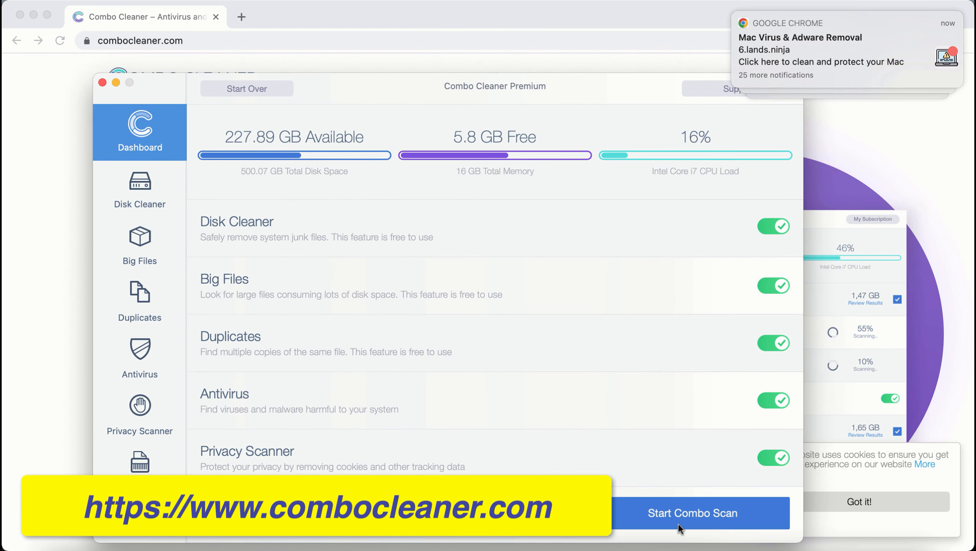
# Step: Start the full Combo Scan from the Combo Cleaner Dashboard
pyautogui.click(692, 514)
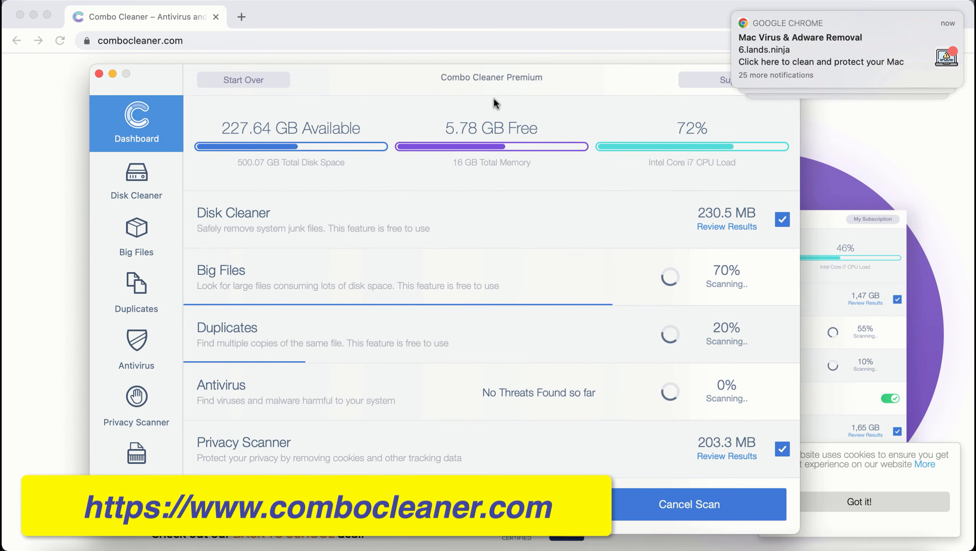
# Step: Switch between Disk Cleaner junk results and Duplicates to check scan progress
pyautogui.click(135, 181)
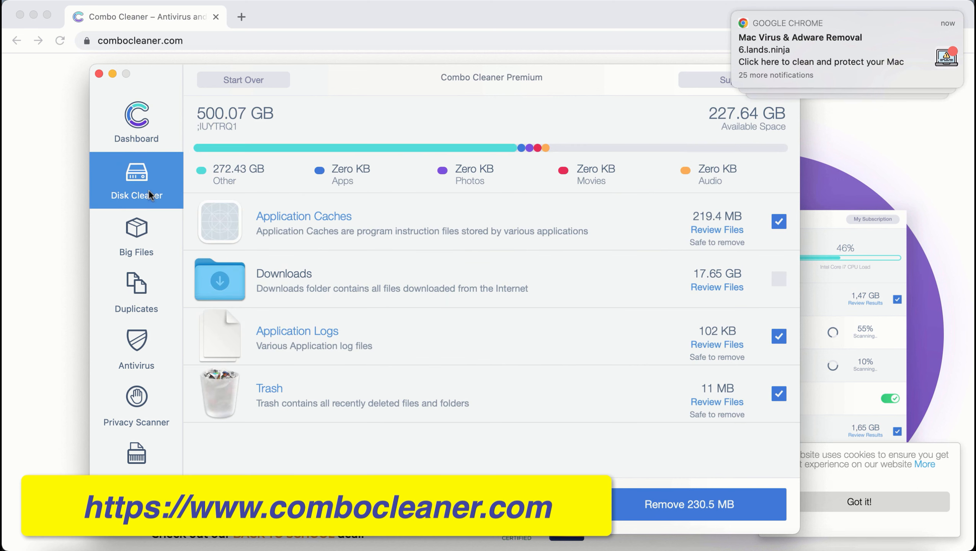
pyautogui.click(136, 293)
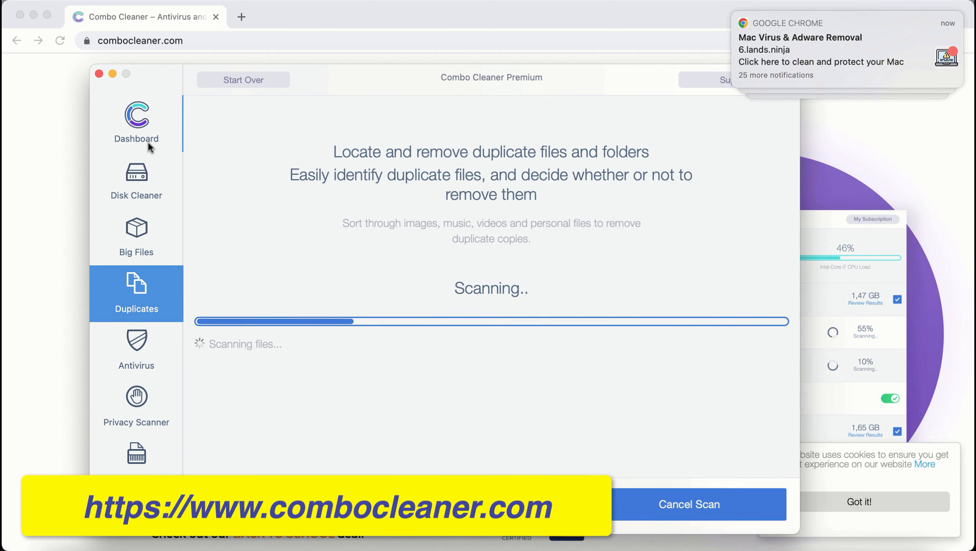
pyautogui.moveTo(150, 290)
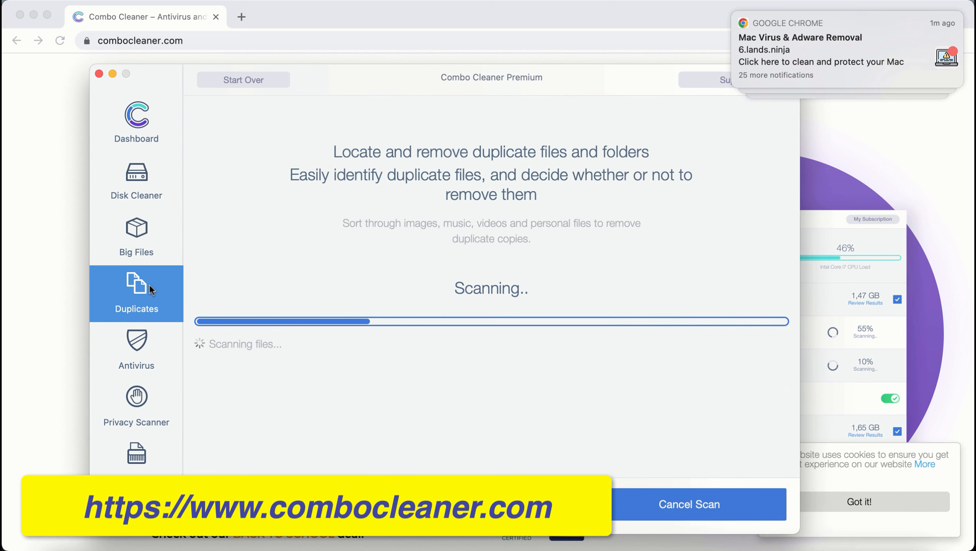
pyautogui.click(136, 181)
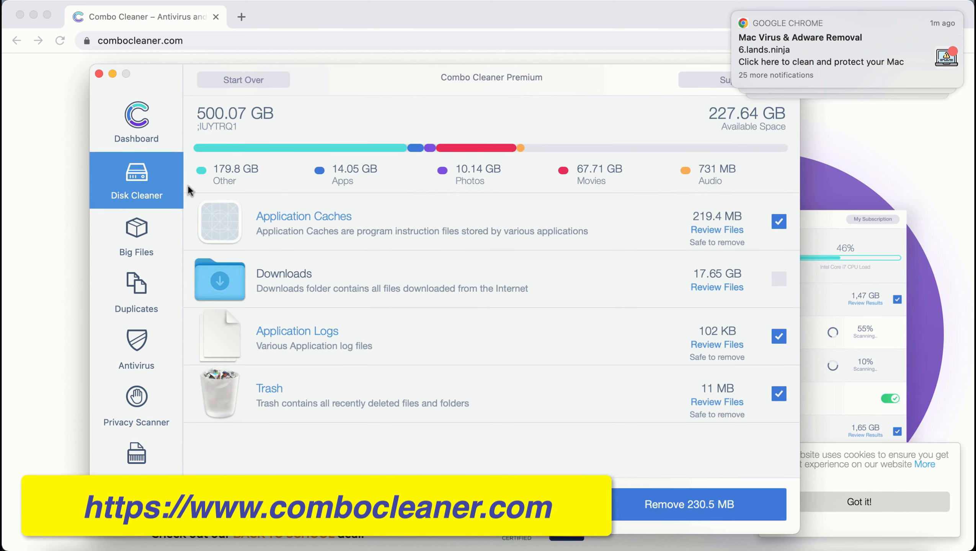
pyautogui.click(136, 294)
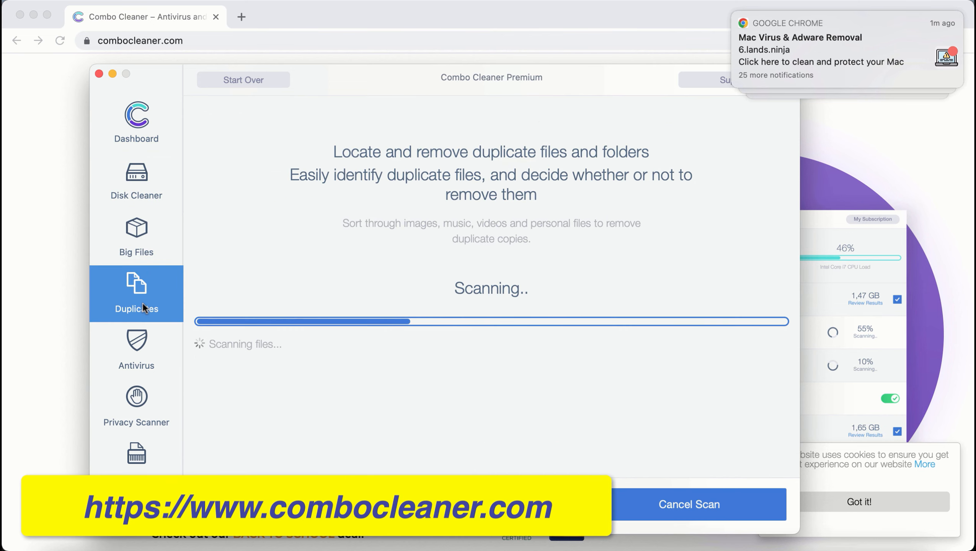
pyautogui.click(136, 121)
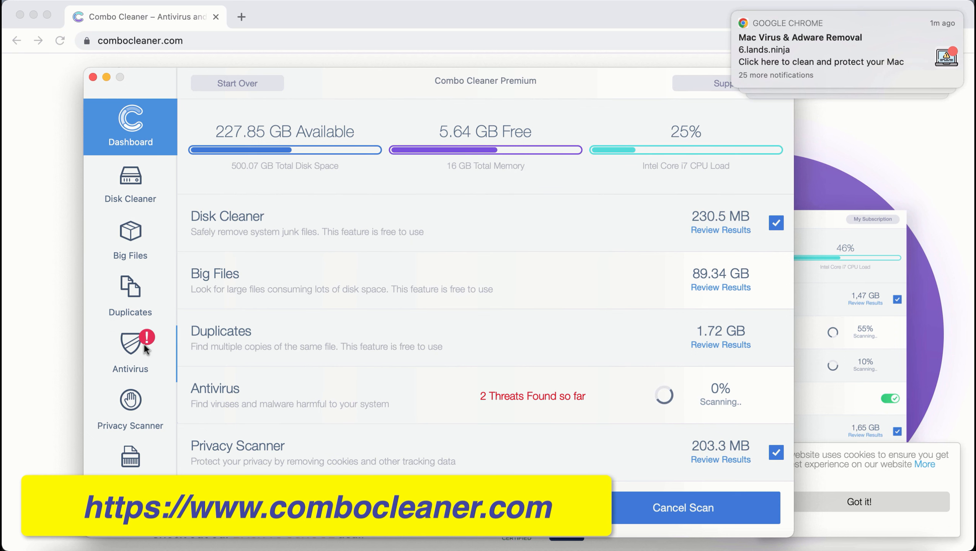
# Step: View the Antivirus quick scan showing 2 threats found so far
pyautogui.click(130, 348)
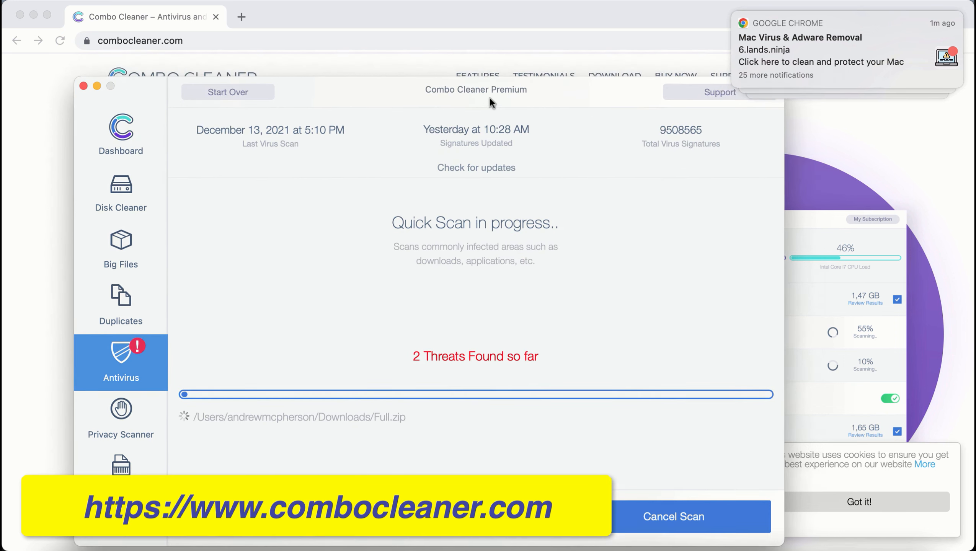